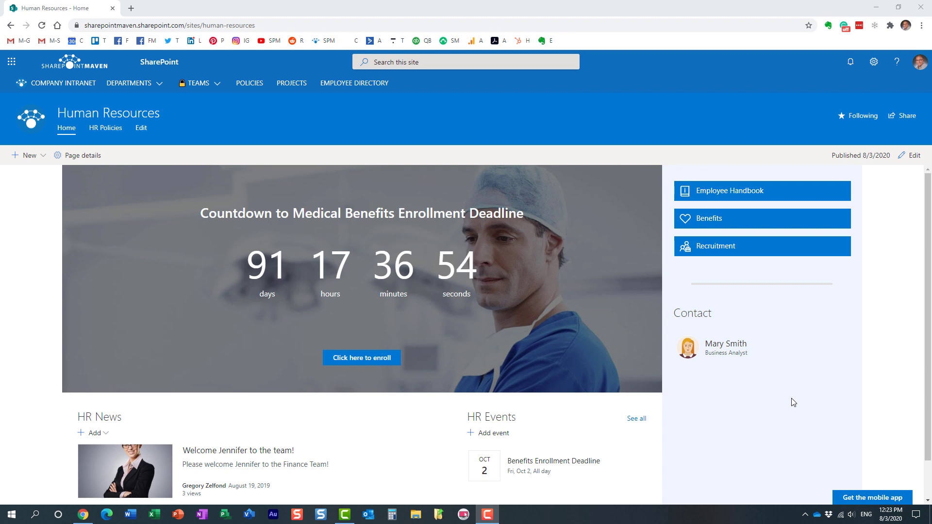
pyautogui.moveTo(770, 399)
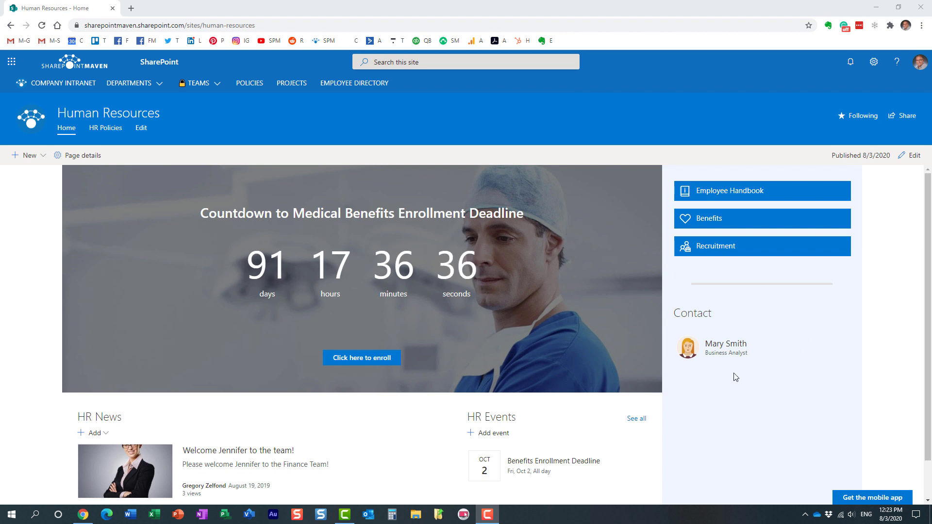
pyautogui.moveTo(711, 344)
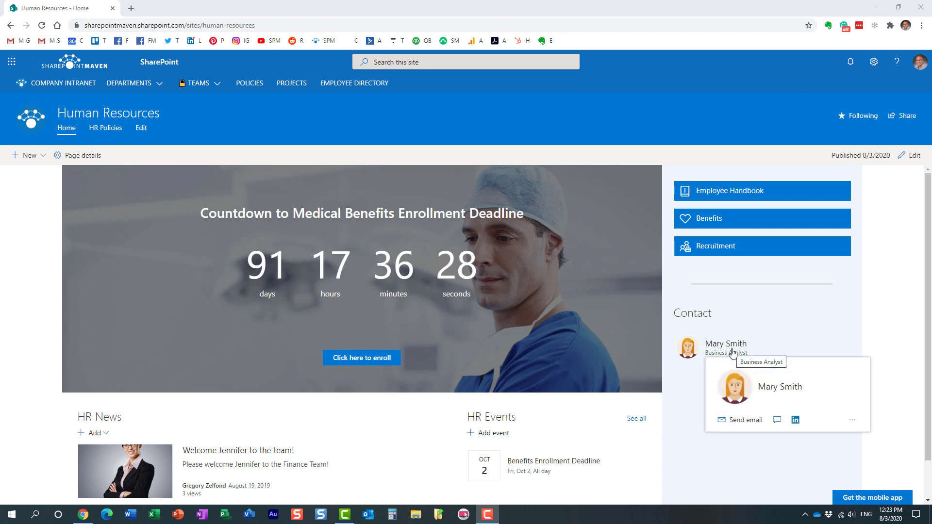
pyautogui.moveTo(705, 350)
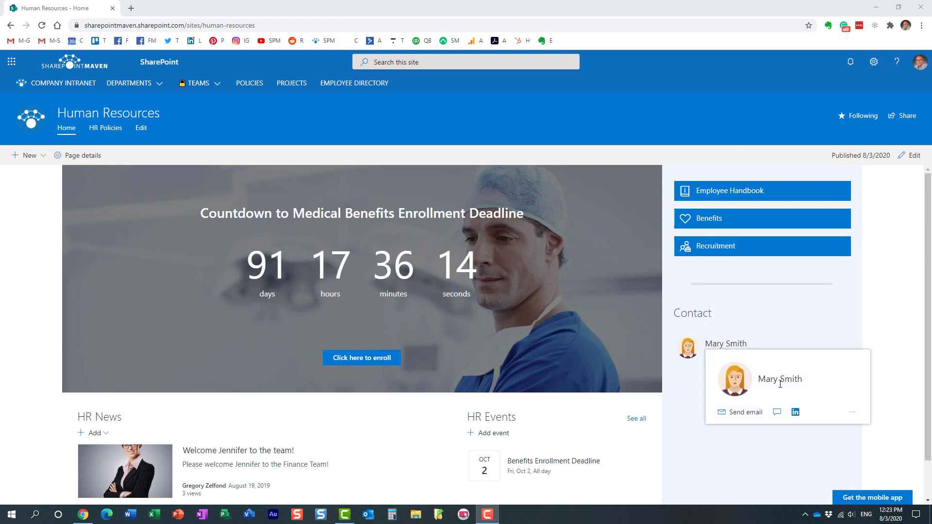
pyautogui.click(779, 378)
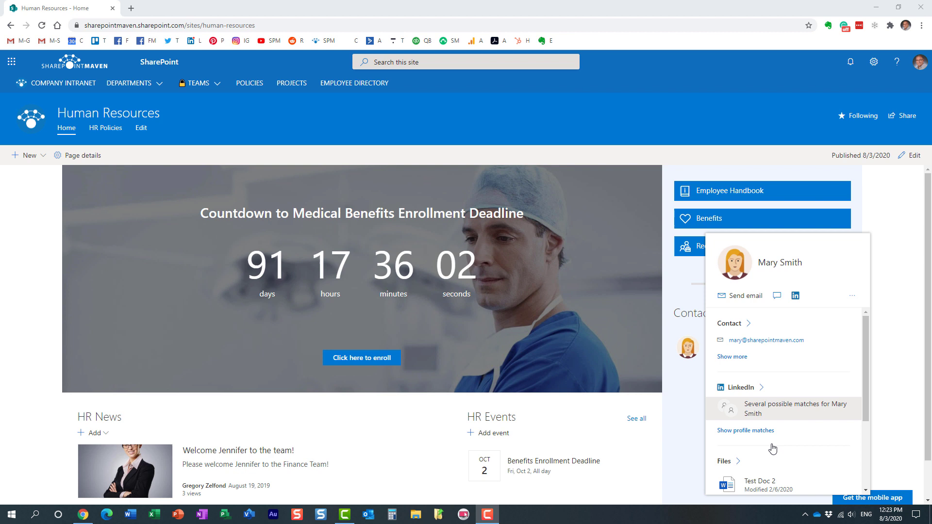
pyautogui.moveTo(779, 371)
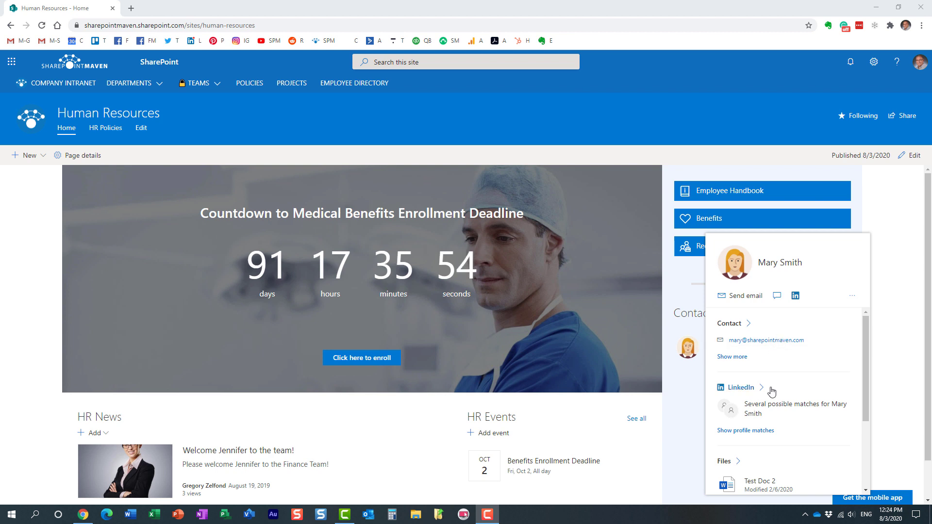
pyautogui.moveTo(772, 393)
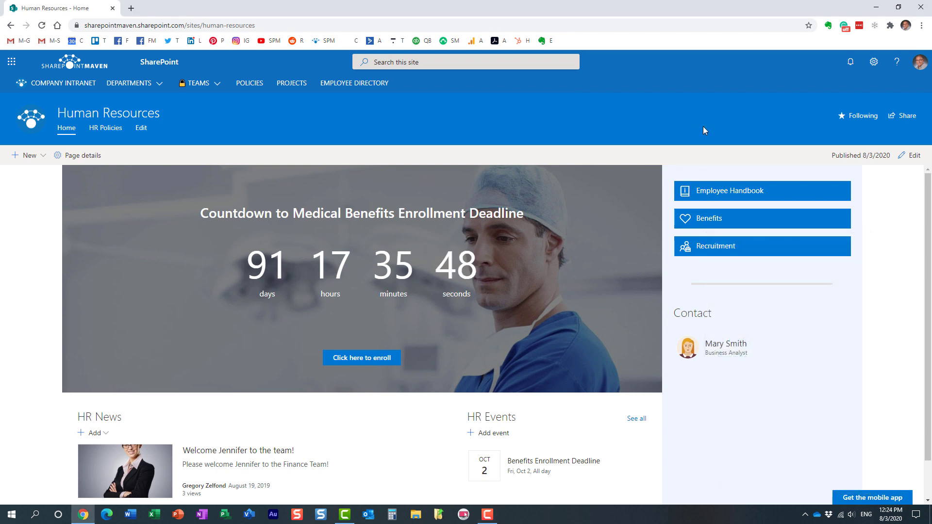
pyautogui.moveTo(132, 142)
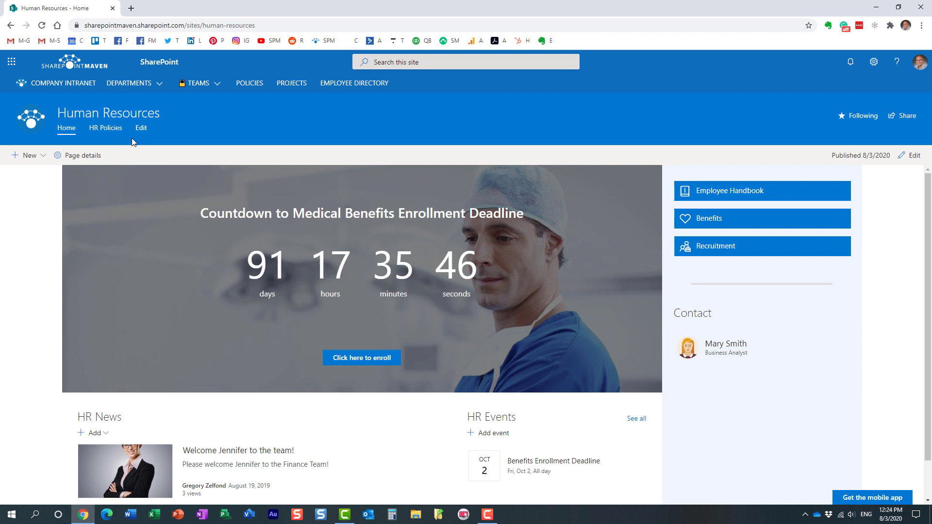
pyautogui.moveTo(234, 131)
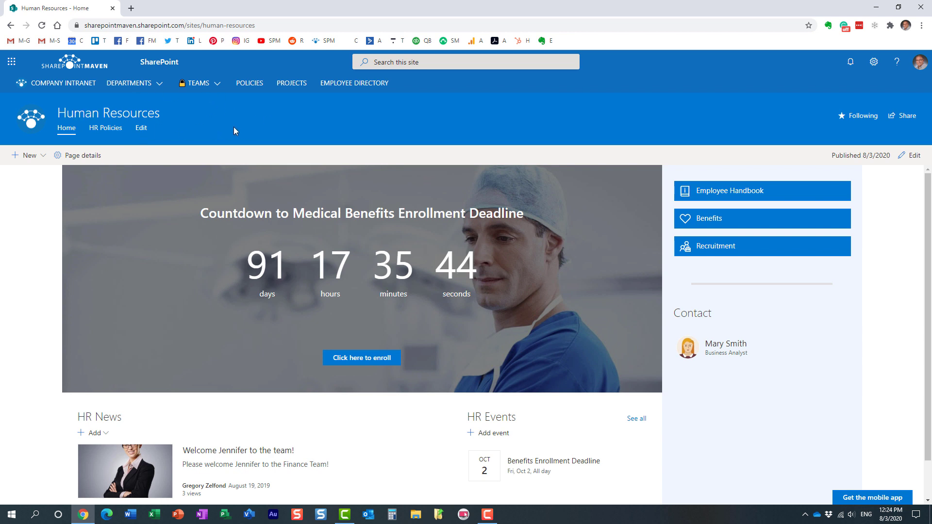
pyautogui.moveTo(296, 139)
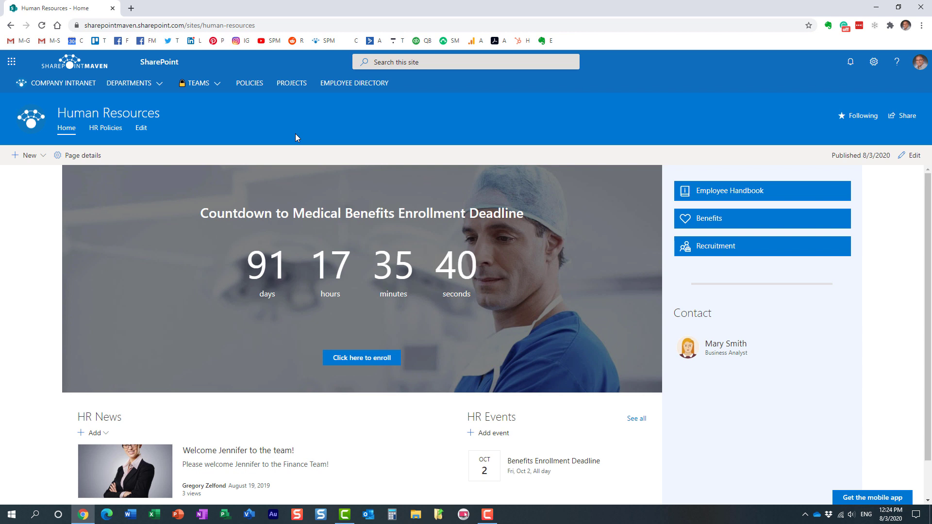
pyautogui.moveTo(719, 414)
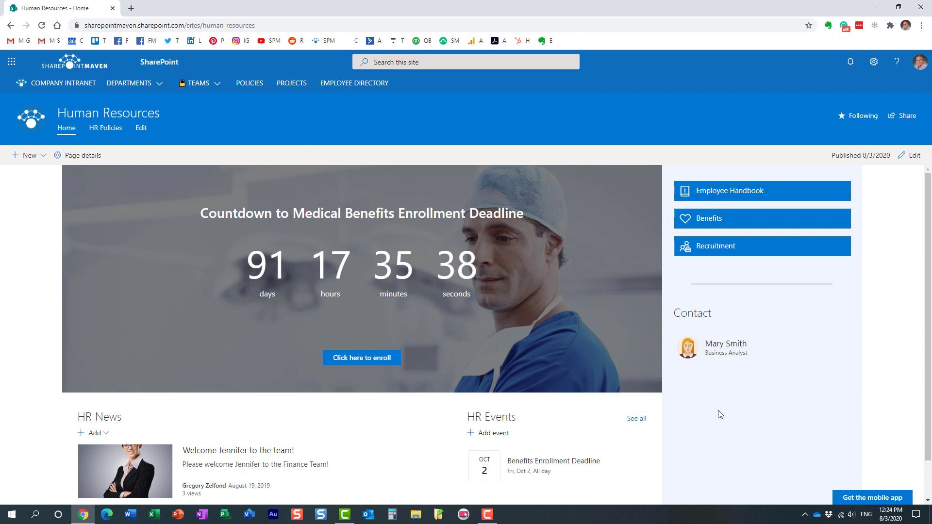
pyautogui.moveTo(726, 352)
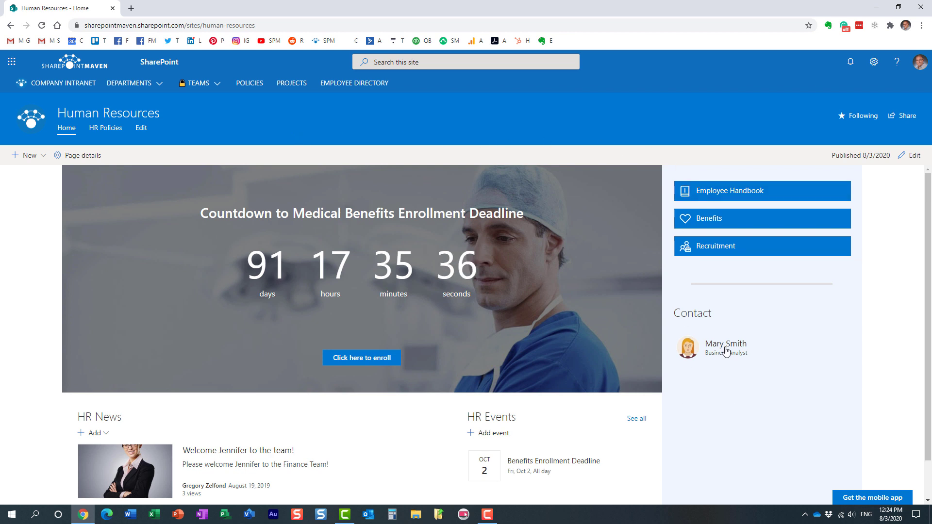
pyautogui.click(724, 344)
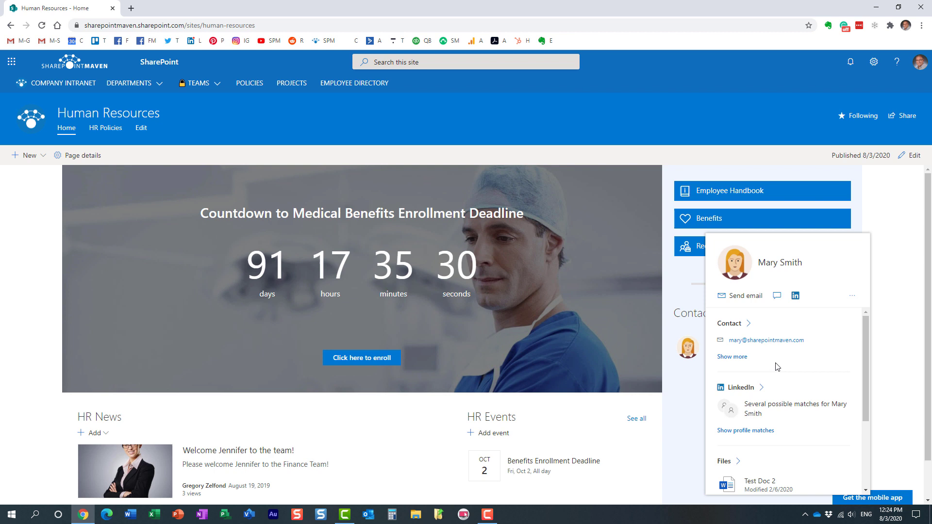
pyautogui.moveTo(755, 369)
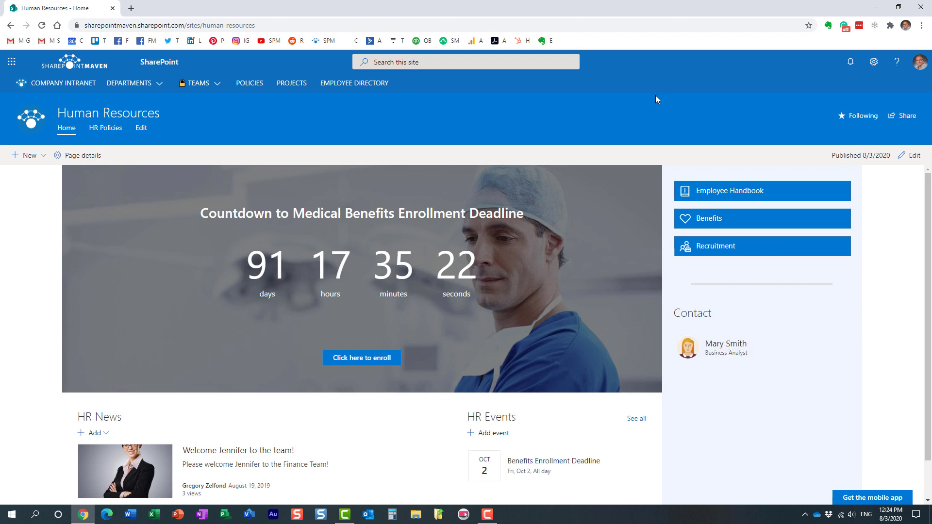
pyautogui.click(141, 128)
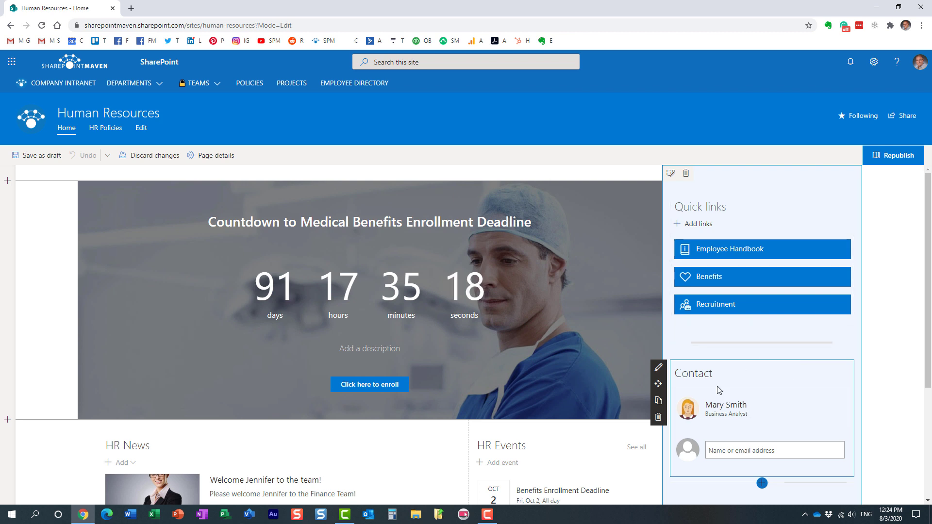
# Search the web part picker for 'peo' below the Contact section, then close it.
pyautogui.scroll(-3)
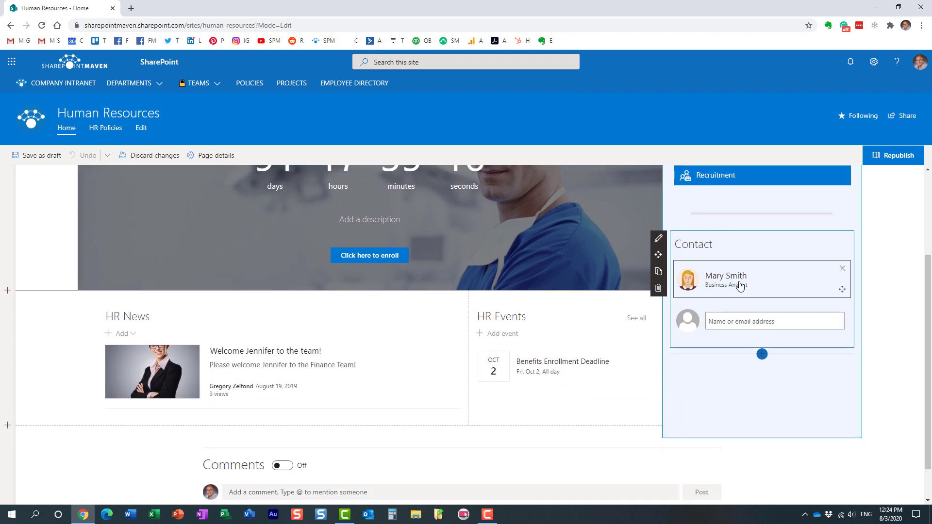
pyautogui.click(761, 355)
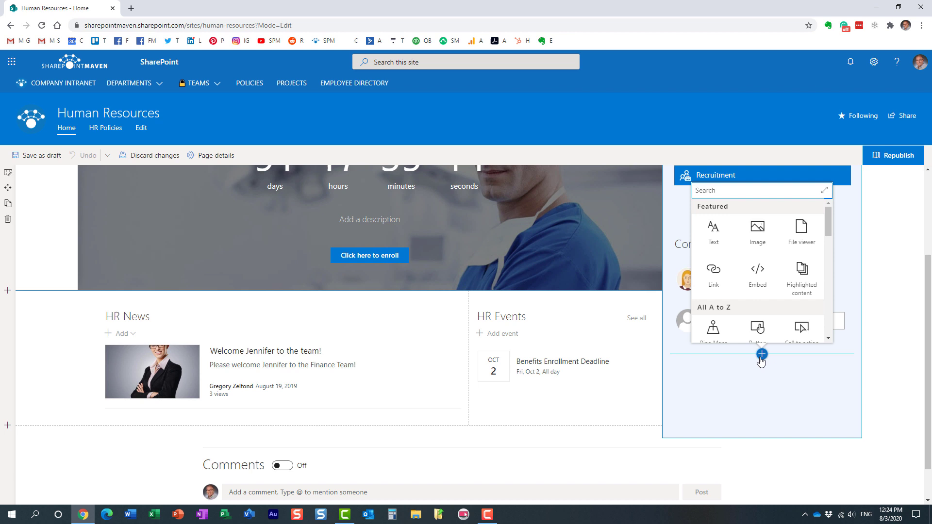
pyautogui.write('peo')
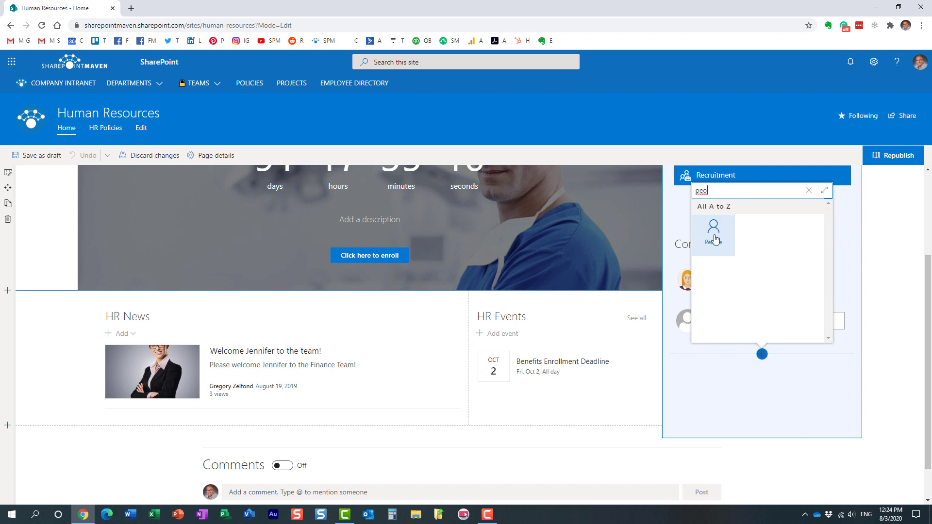
pyautogui.click(809, 190)
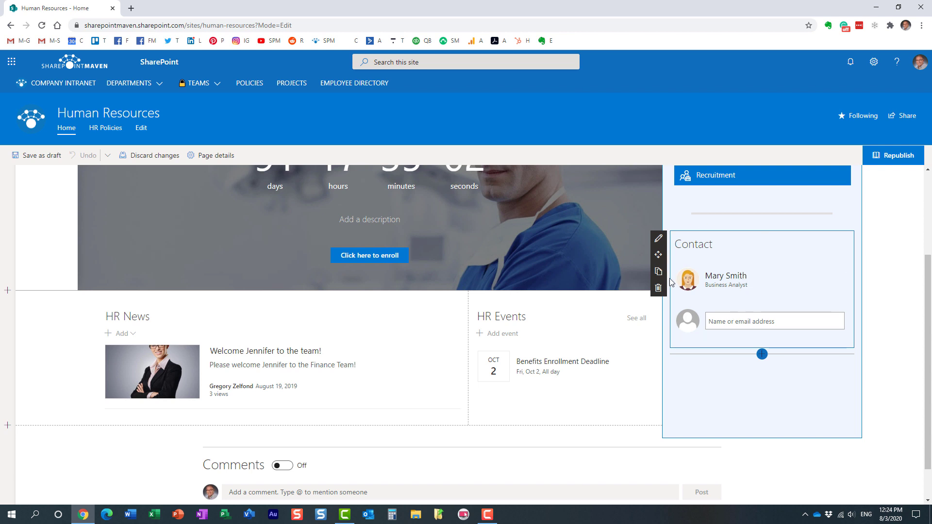
# Add John Smith to the Contact people list beneath Mary Smith.
pyautogui.click(775, 322)
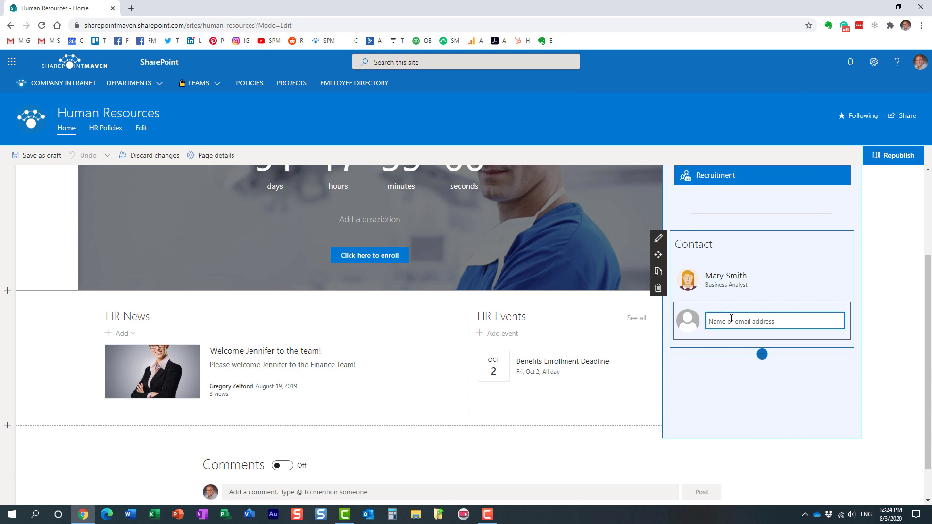
pyautogui.write('john')
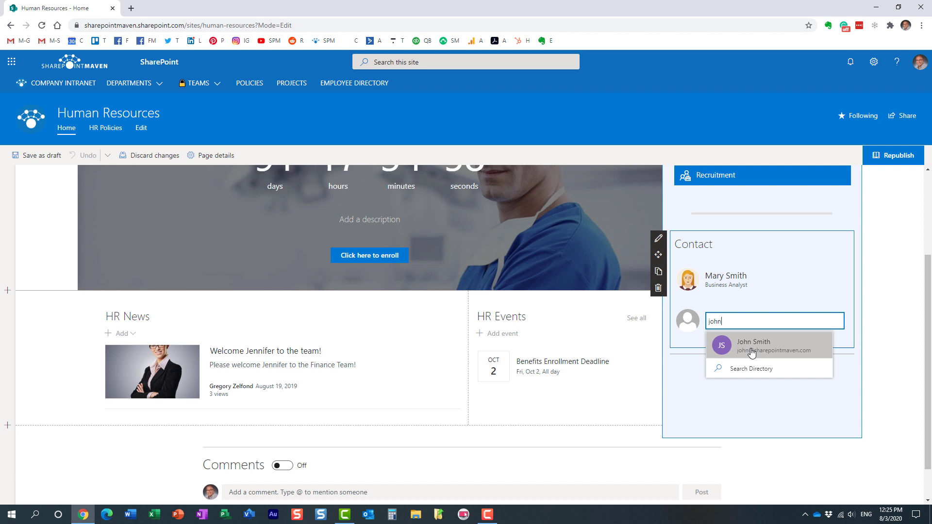
pyautogui.click(754, 346)
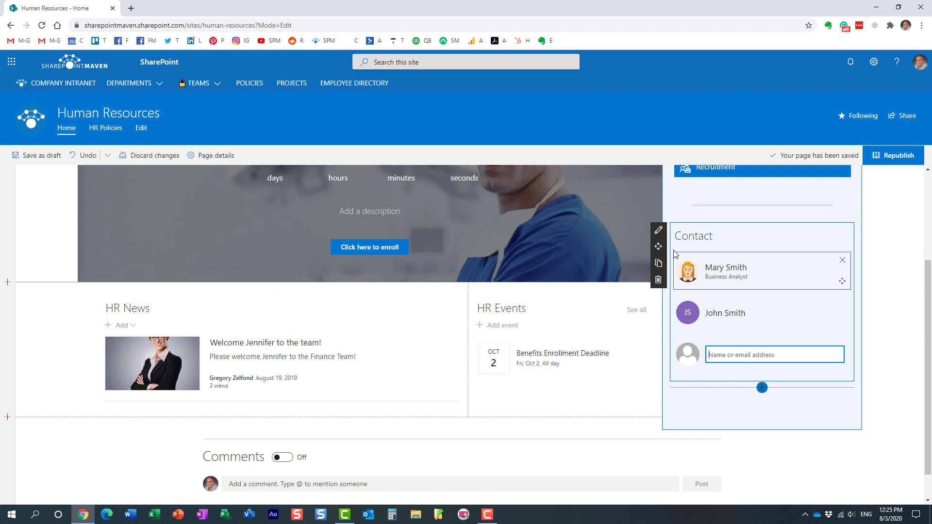
pyautogui.click(658, 230)
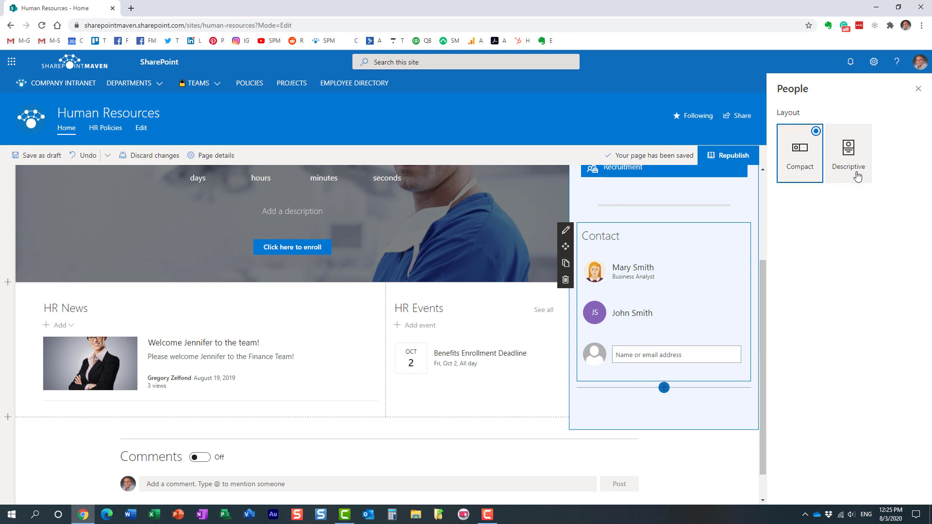
# Switch the Contact people web part to the Descriptive layout.
pyautogui.click(848, 148)
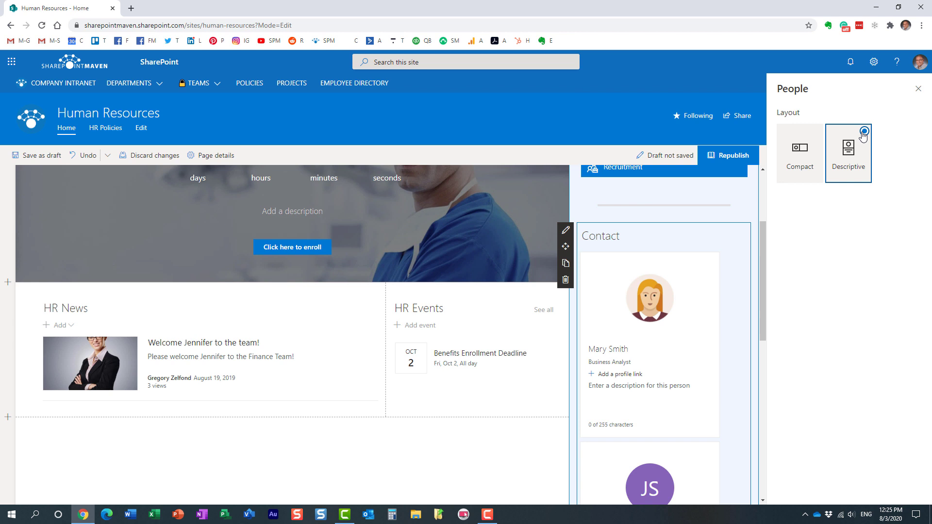
pyautogui.click(848, 149)
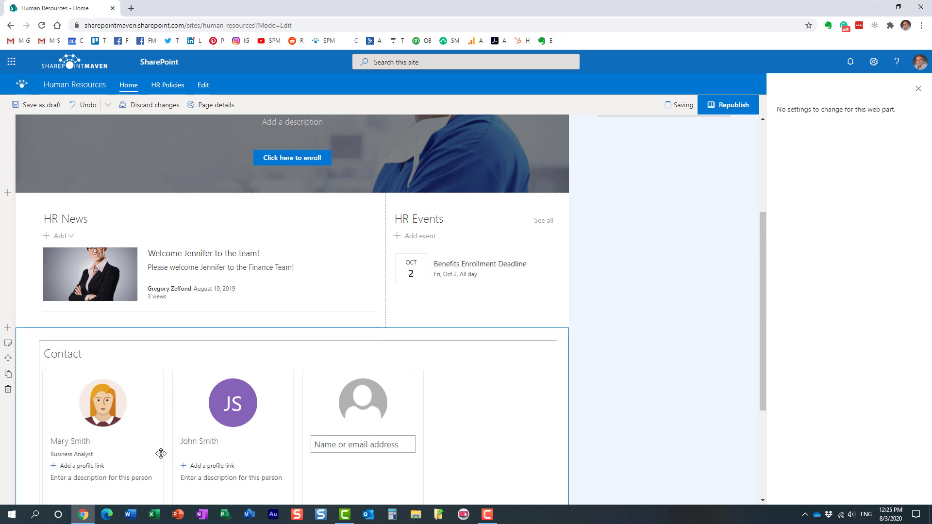
# Scroll the page to review the Contact web part in its descriptive layout.
pyautogui.scroll(-3)
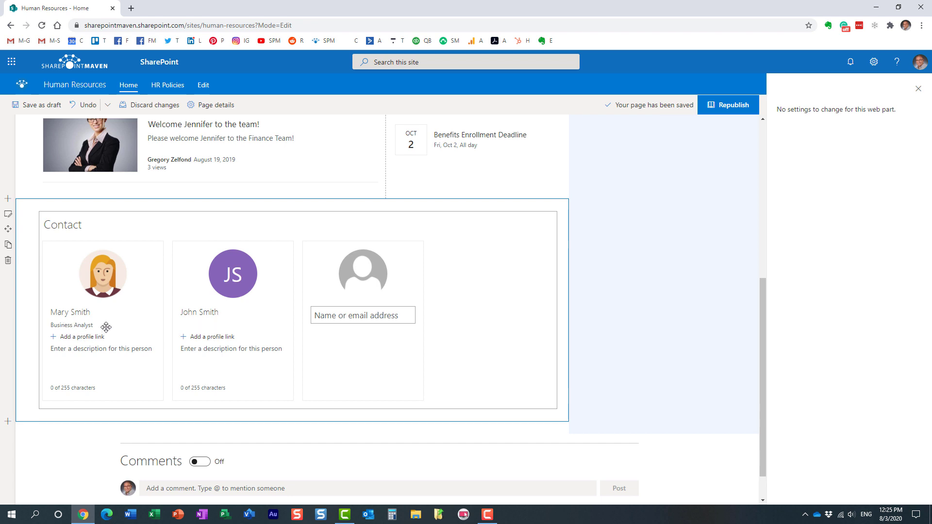
pyautogui.moveTo(158, 325)
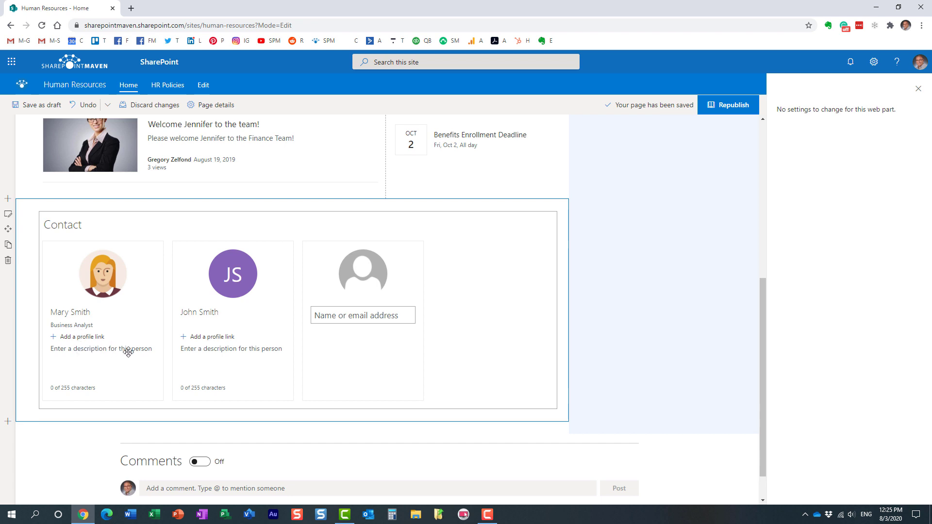
pyautogui.moveTo(106, 300)
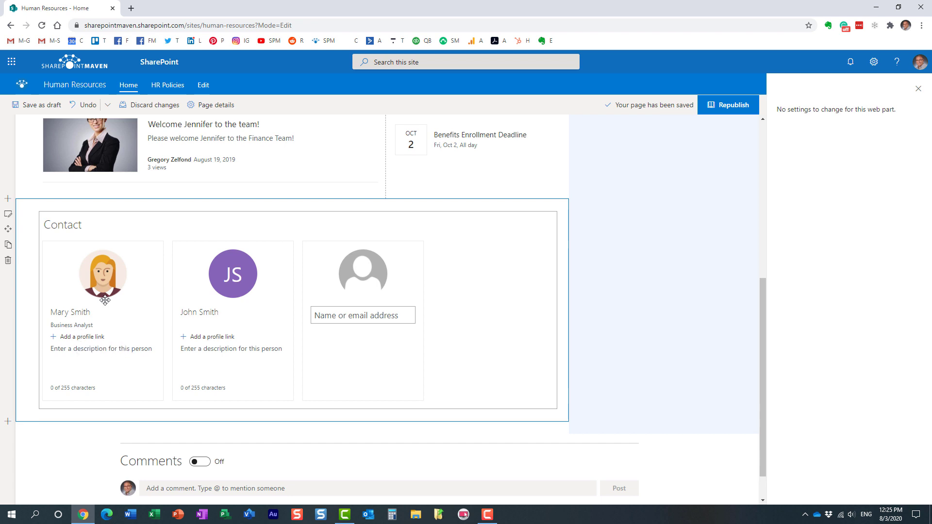
pyautogui.scroll(3)
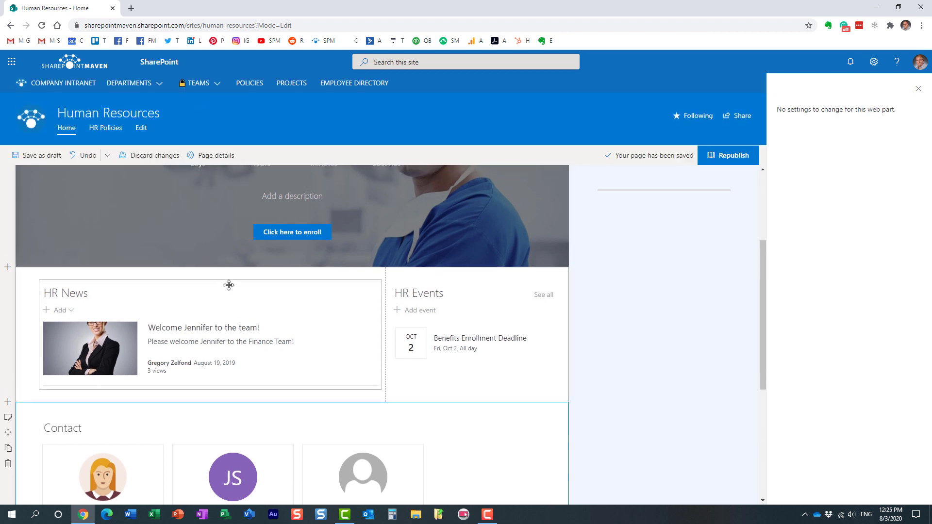
pyautogui.scroll(-3)
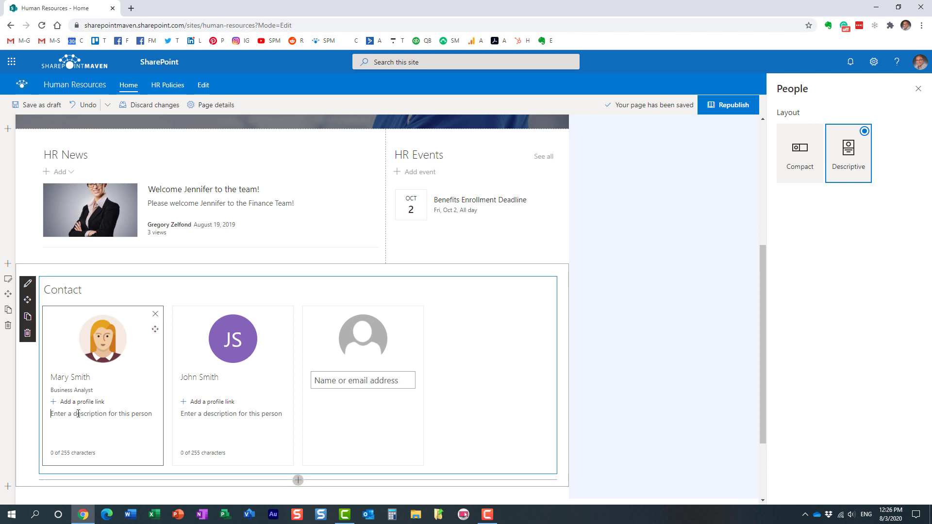
pyautogui.write('ions on')
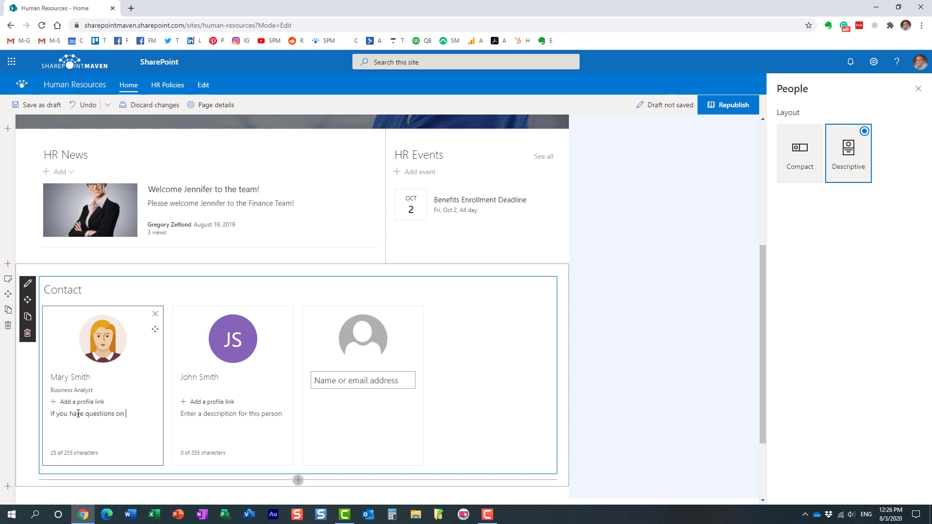
pyautogui.write('benefits')
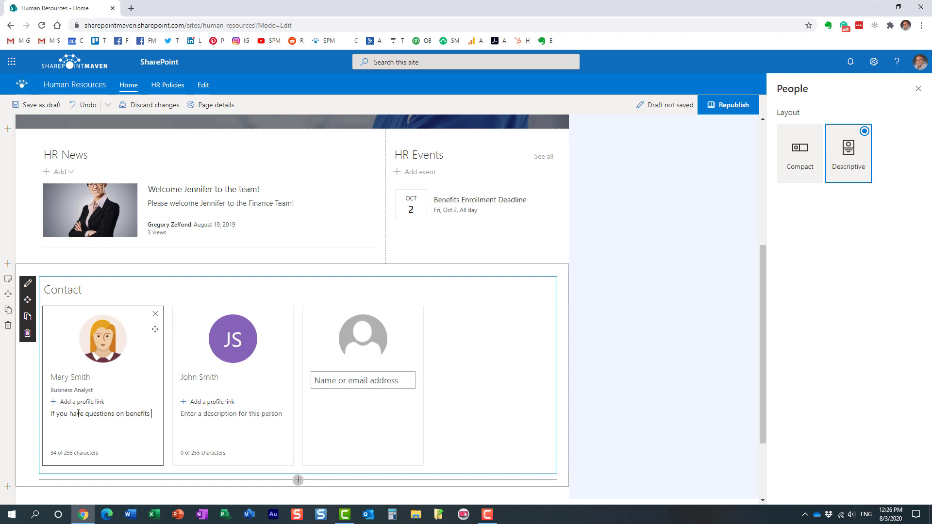
pyautogui.write('- email me')
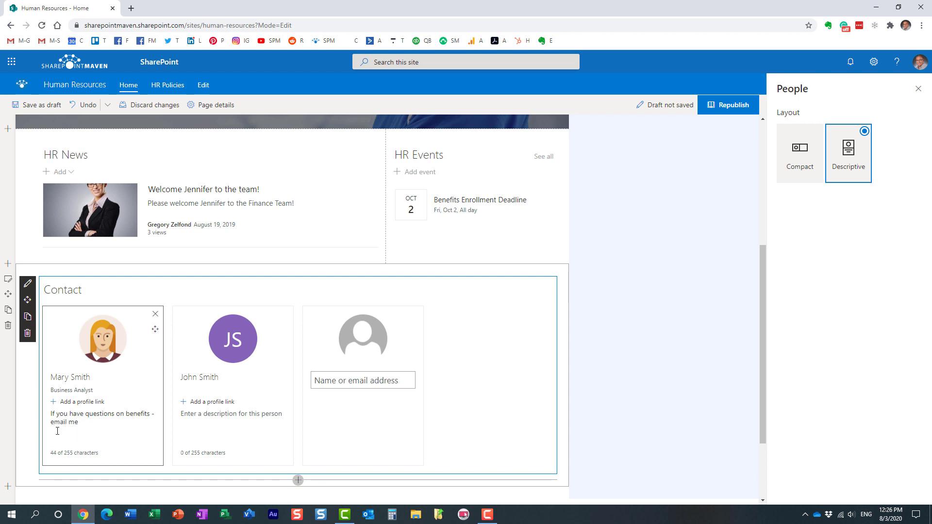
pyautogui.click(36, 105)
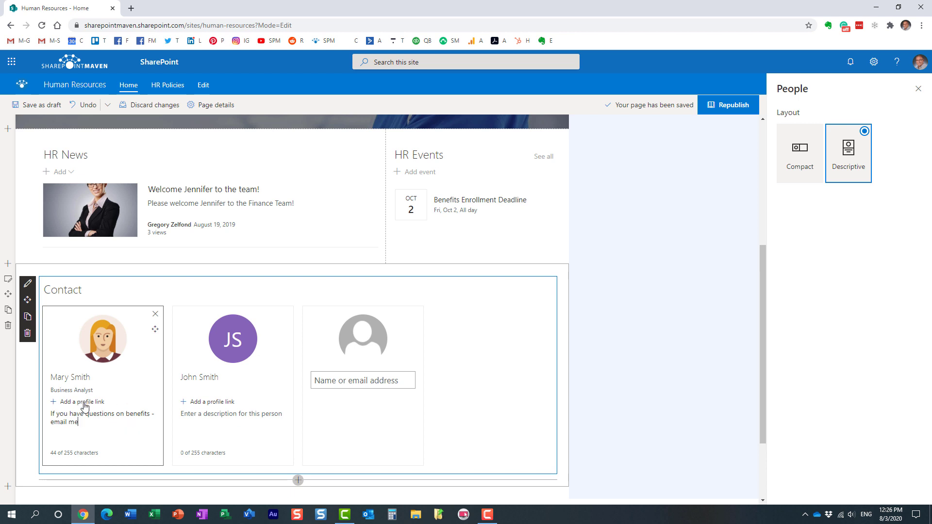
pyautogui.click(81, 402)
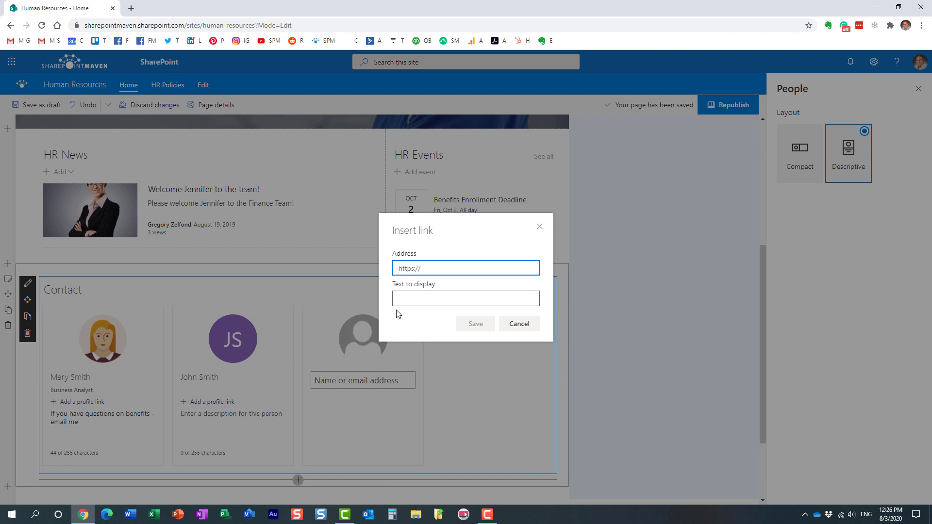
pyautogui.moveTo(114, 350)
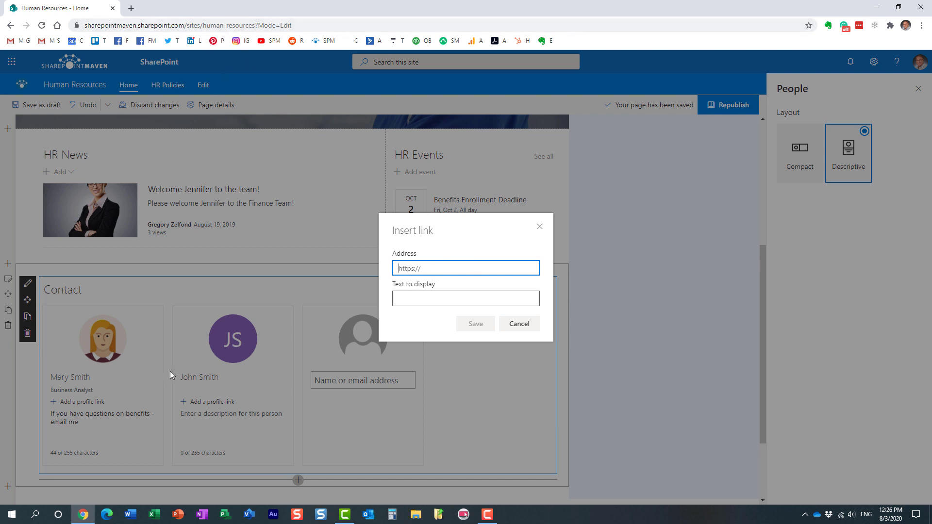
pyautogui.moveTo(412, 316)
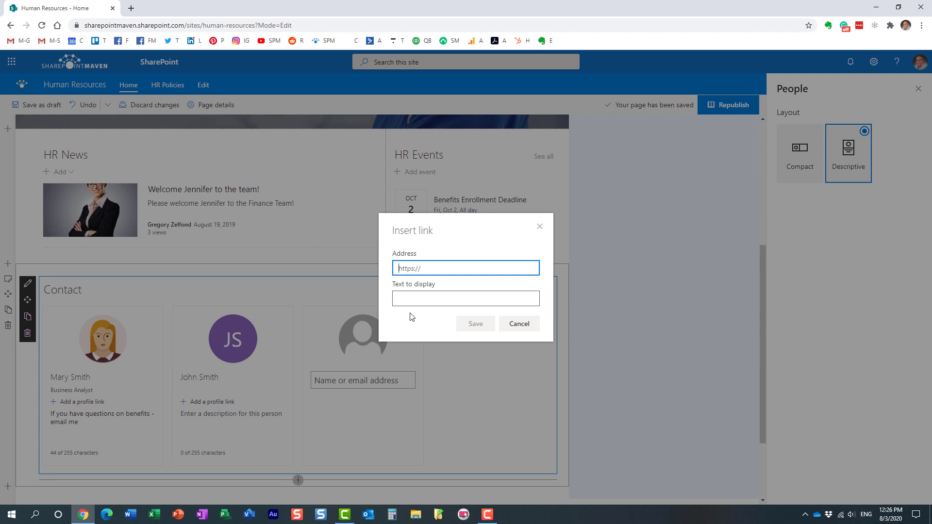
pyautogui.moveTo(408, 335)
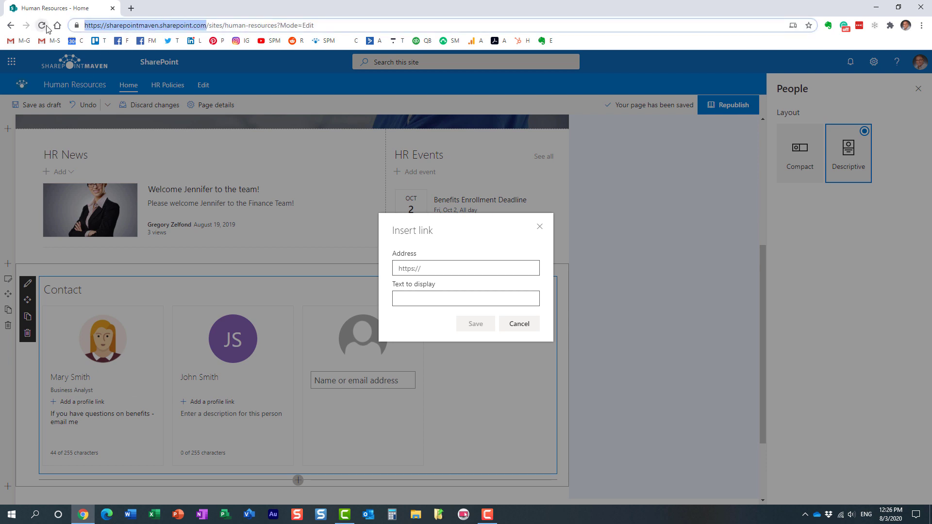
pyautogui.click(465, 268)
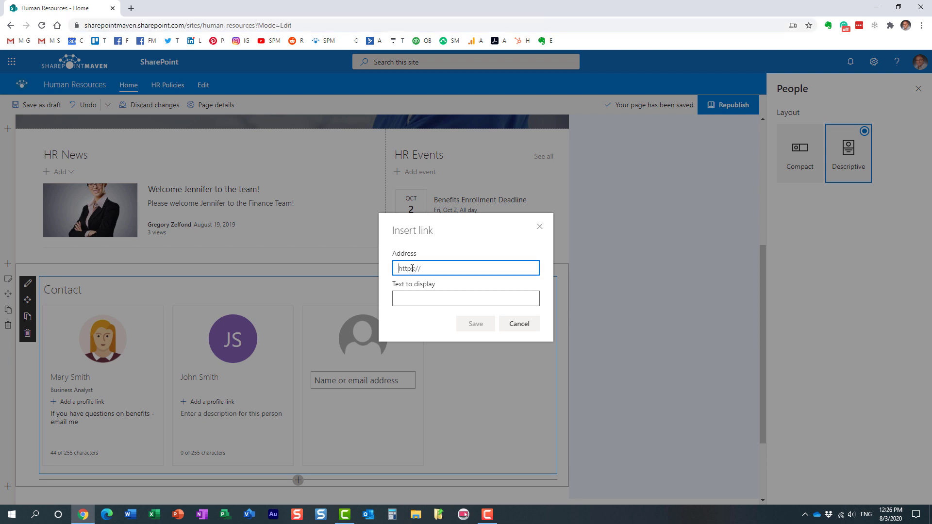
pyautogui.write('https://sharepointmaven.sharepoint.com/')
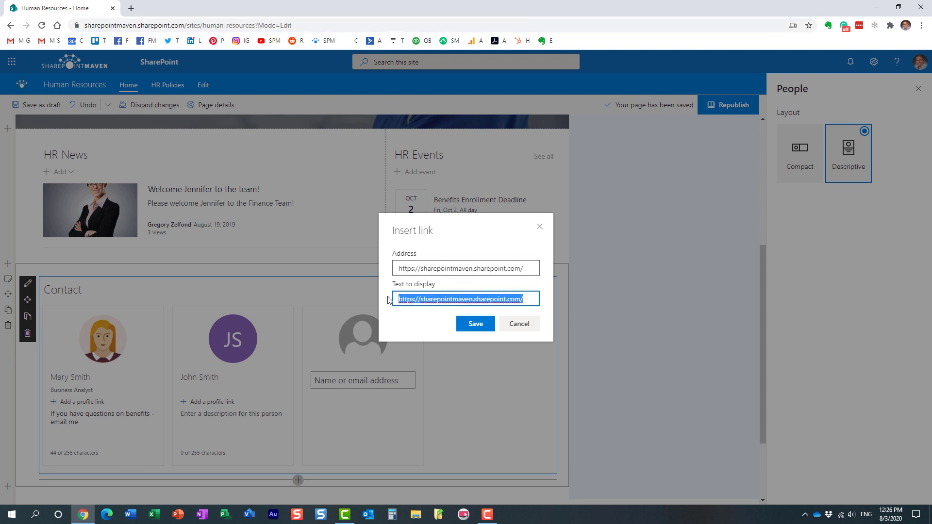
pyautogui.write('My Profile')
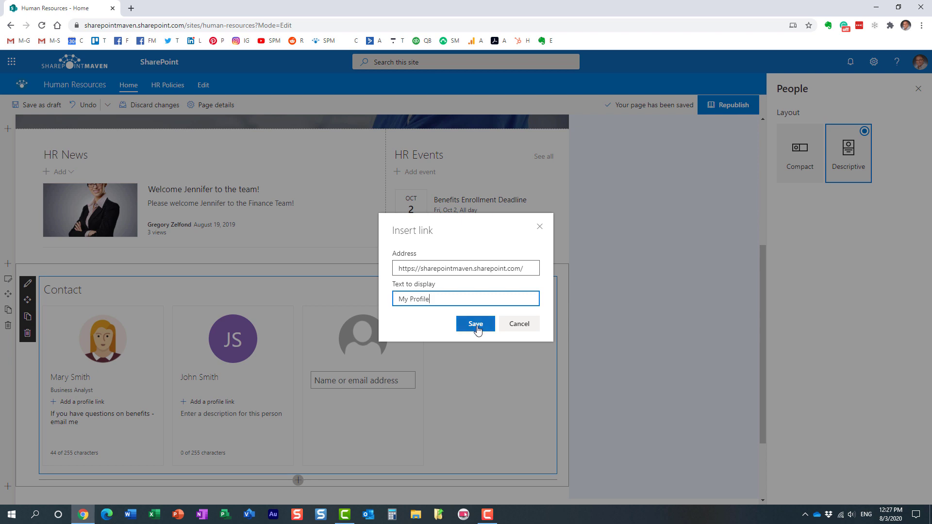
pyautogui.click(475, 324)
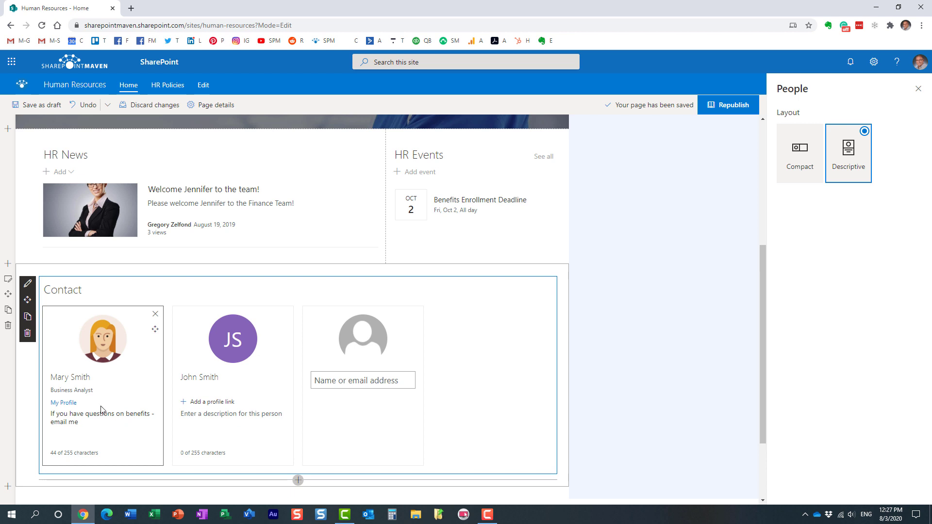
pyautogui.moveTo(97, 337)
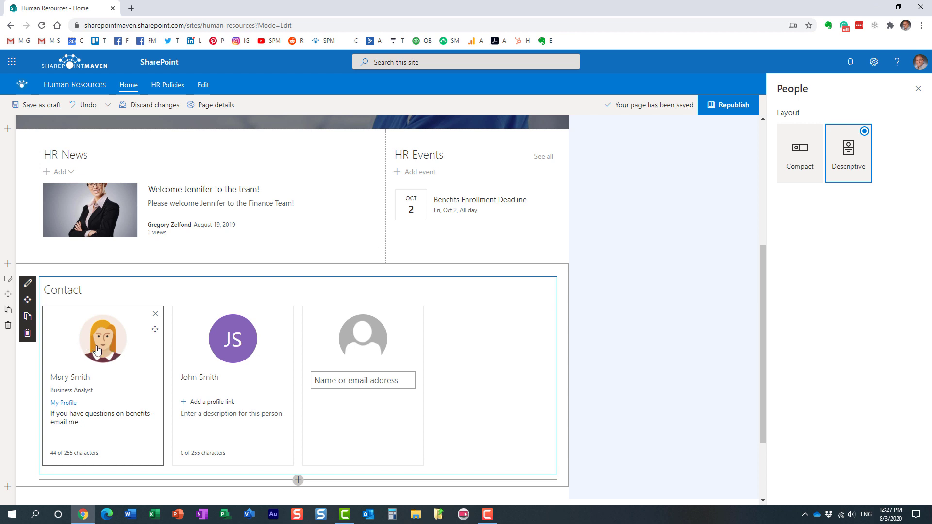
pyautogui.moveTo(133, 357)
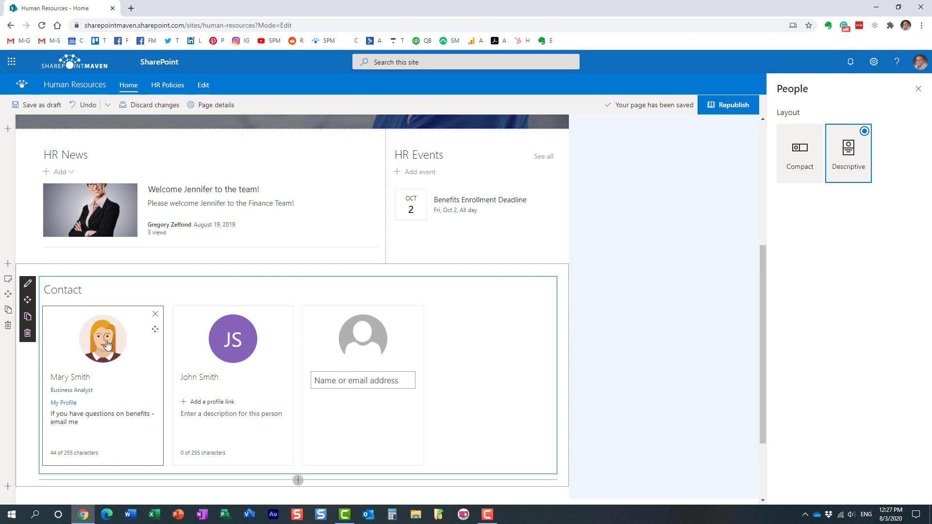
# Republish the Human Resources page with the updated Contact section.
pyautogui.click(727, 105)
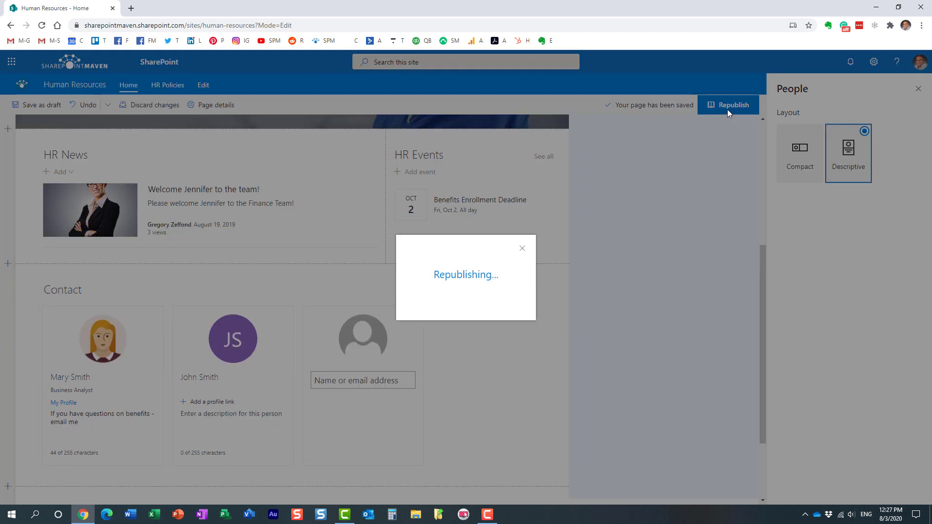
pyautogui.click(728, 105)
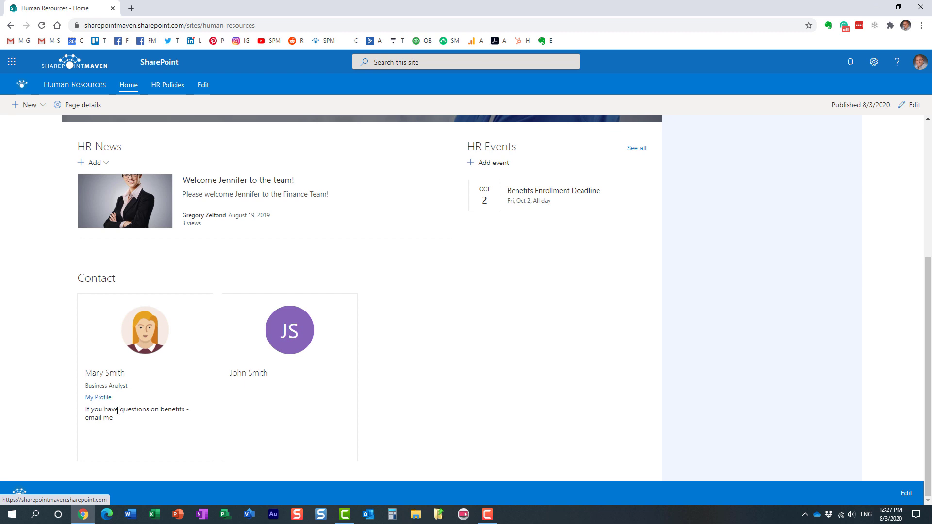
pyautogui.moveTo(117, 422)
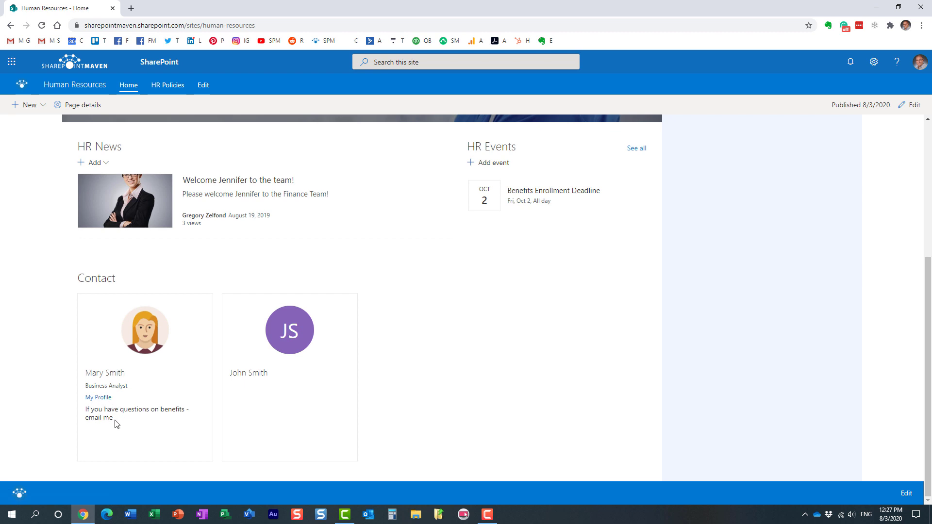
pyautogui.moveTo(253, 419)
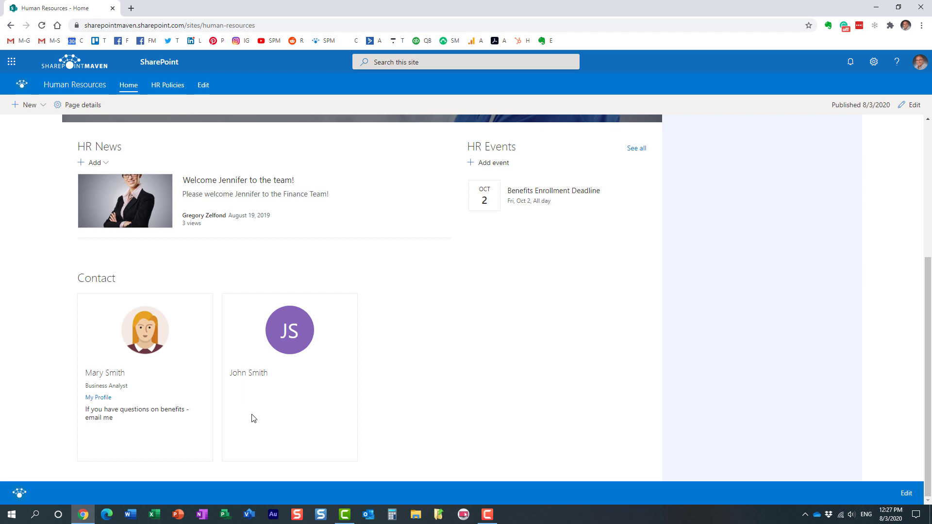
pyautogui.moveTo(247, 414)
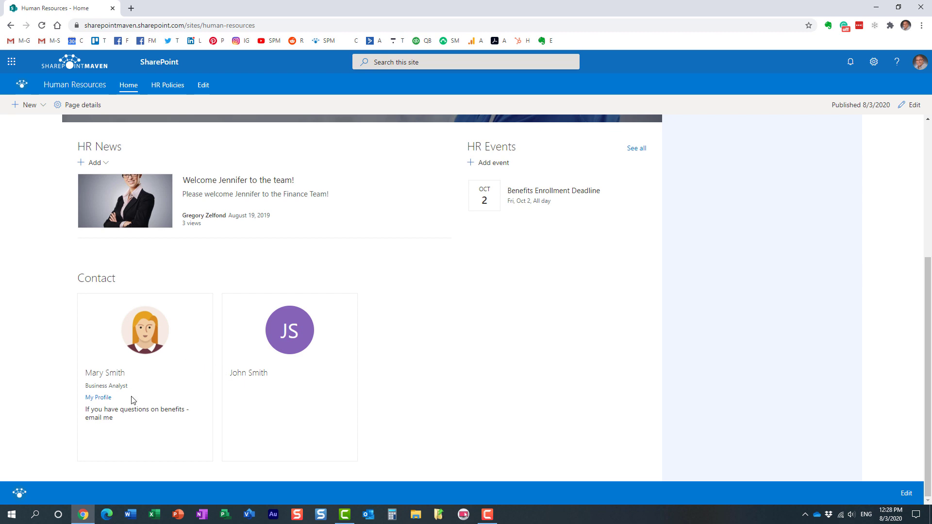
pyautogui.moveTo(122, 379)
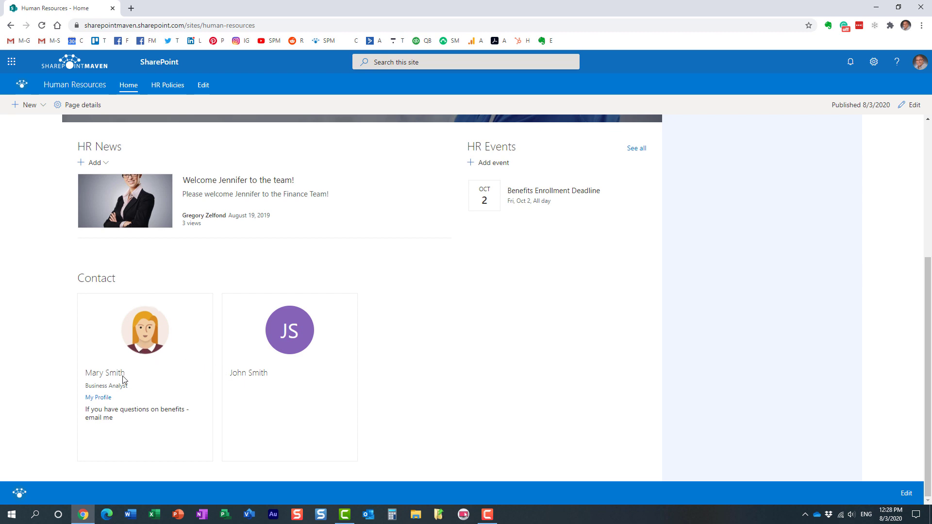
pyautogui.moveTo(290, 396)
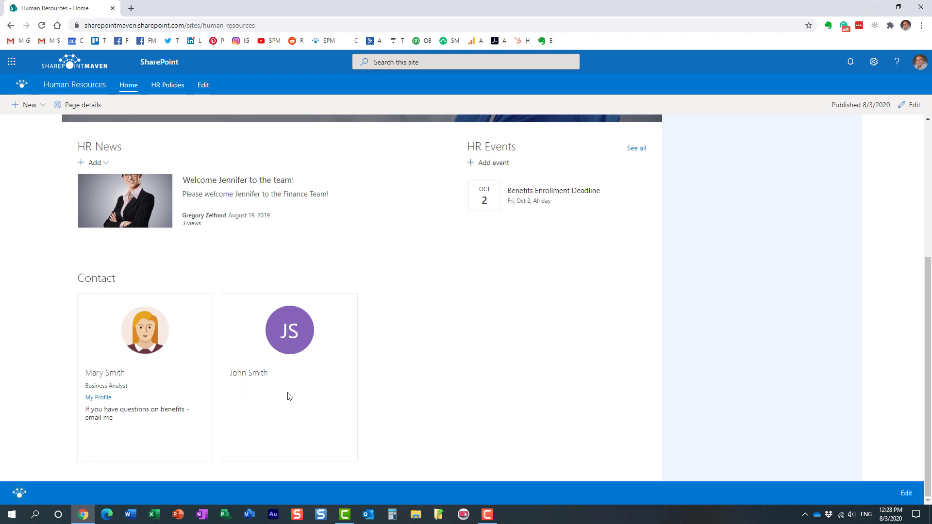
pyautogui.moveTo(303, 398)
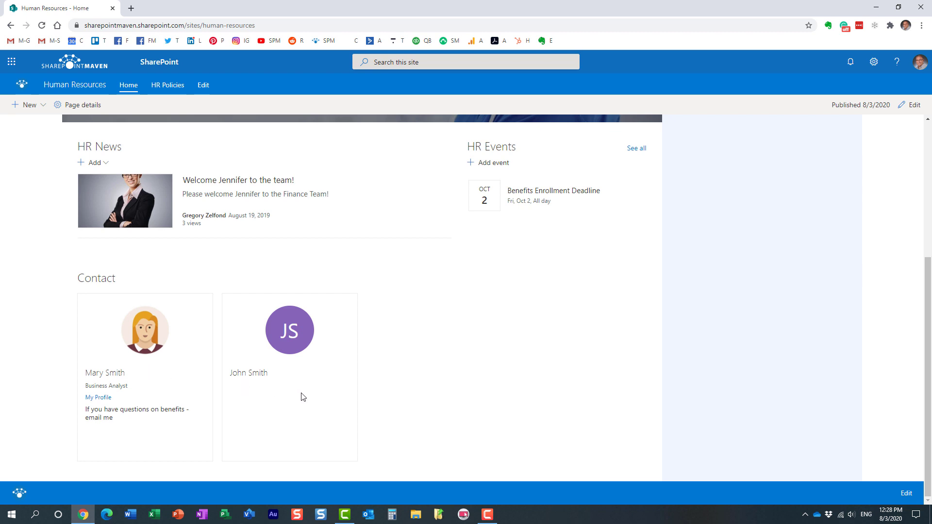